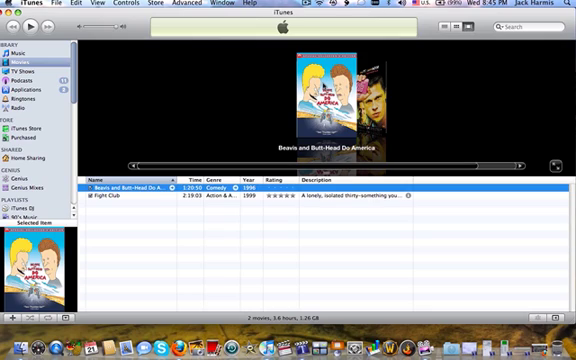
mouse_move(218, 128)
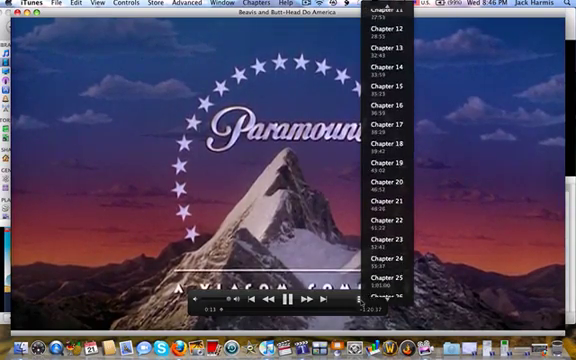
- Jump the Beavis and Butt-Head Do America playback to a later chapter from the chapter list
scroll("down", 3)
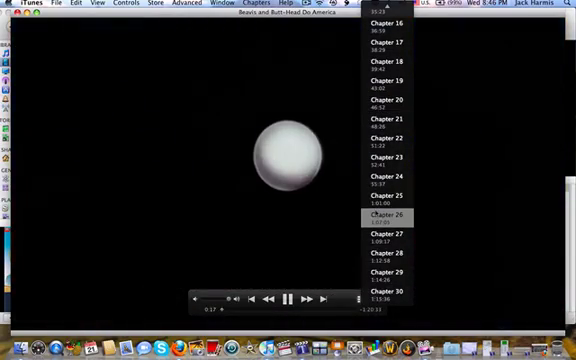
left_click(384, 216)
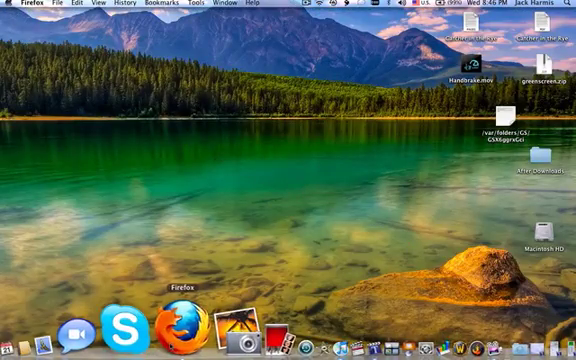
- Launch Firefox, search for HandBrake Mac and follow a HandBrake result
left_click(184, 324)
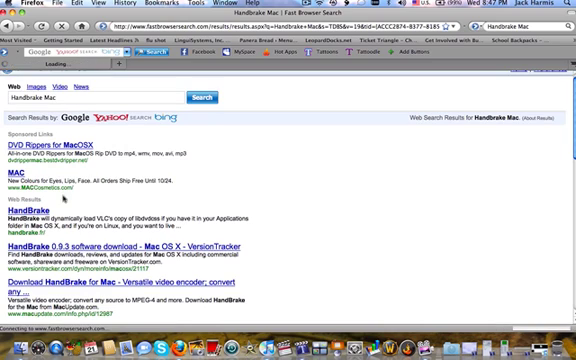
scroll("down", 3)
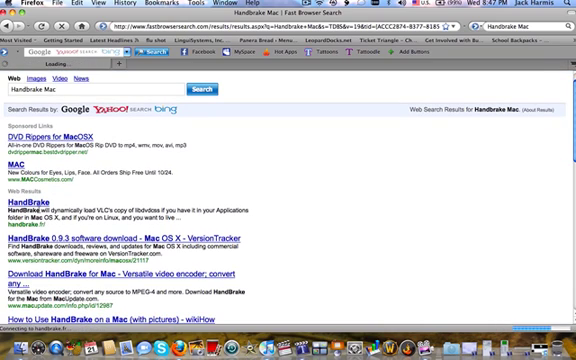
left_click(24, 200)
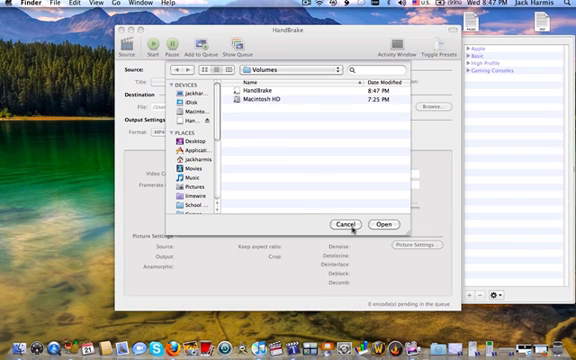
- Cancel the source chooser and review the Audio & Subtitles and Advanced settings, ending on Video
left_click(382, 224)
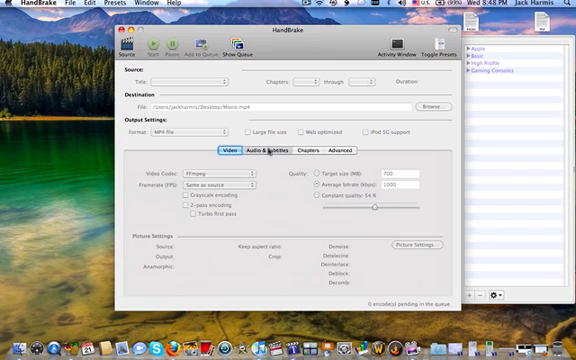
left_click(268, 152)
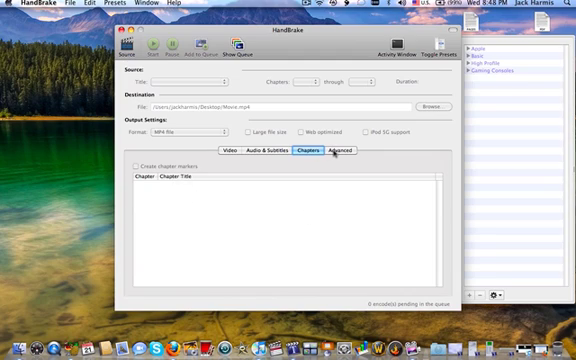
left_click(340, 150)
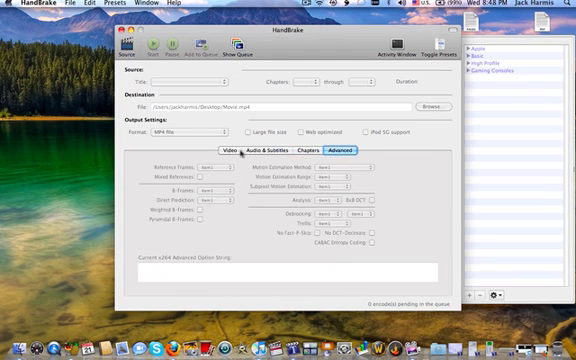
left_click(232, 150)
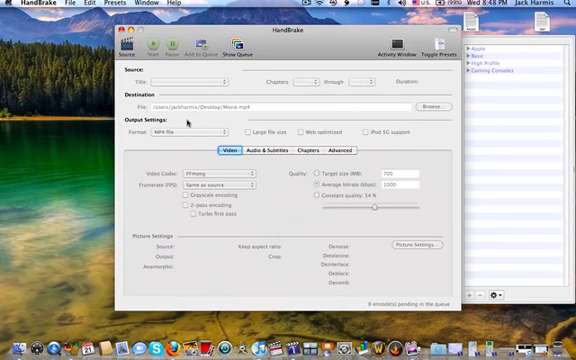
mouse_move(290, 100)
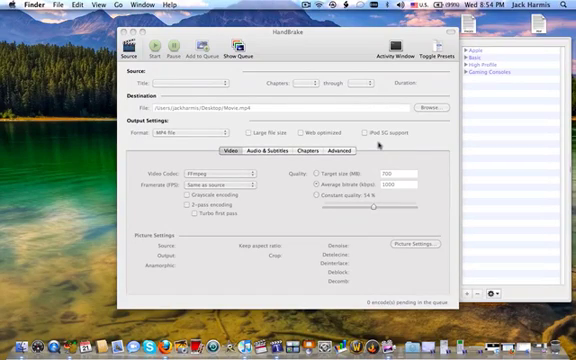
left_click(132, 48)
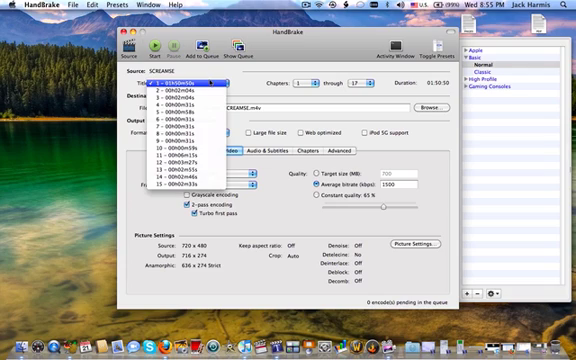
- Select the Scream DVD title to encode from the Title pop-up
left_click(170, 76)
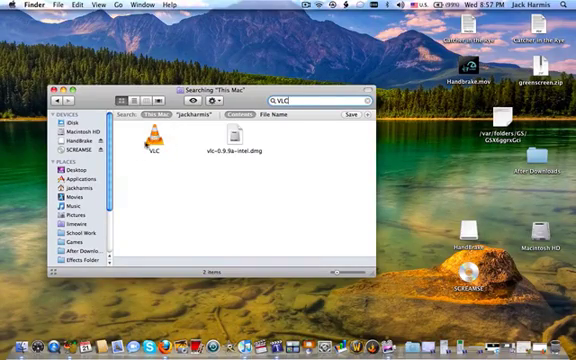
- Locate and select the downloaded VLC items in the Finder search results
left_click(152, 132)
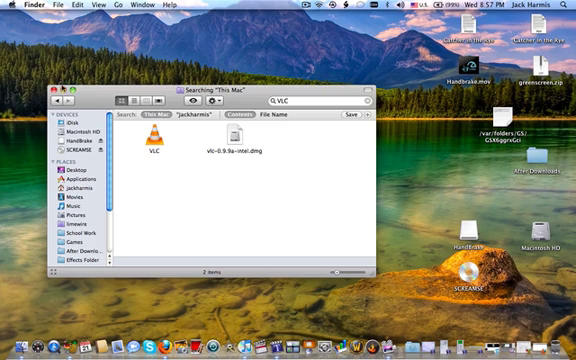
left_click(62, 100)
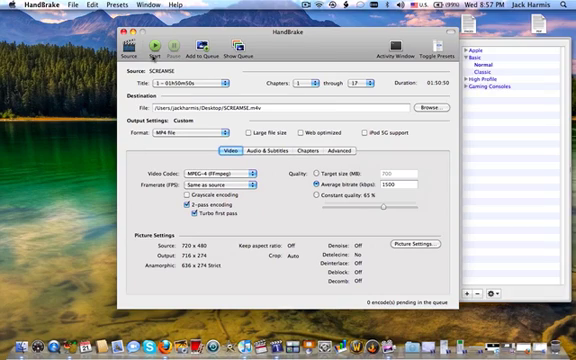
- Begin encoding the SCREAM title with the current output settings
left_click(148, 50)
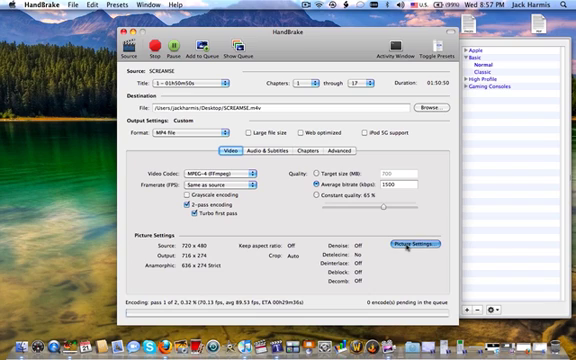
left_click(424, 242)
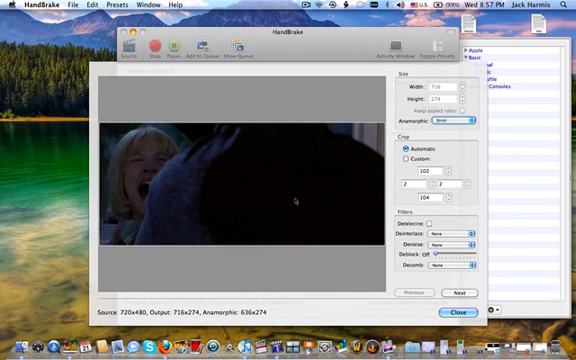
mouse_move(322, 210)
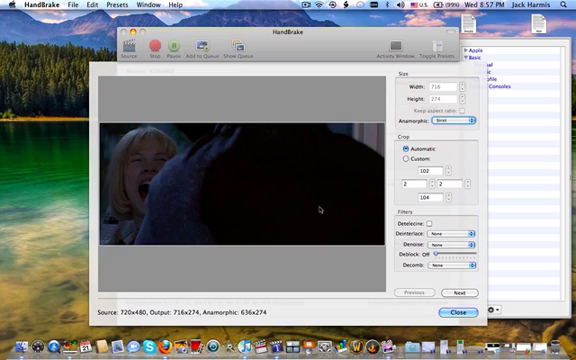
mouse_move(320, 210)
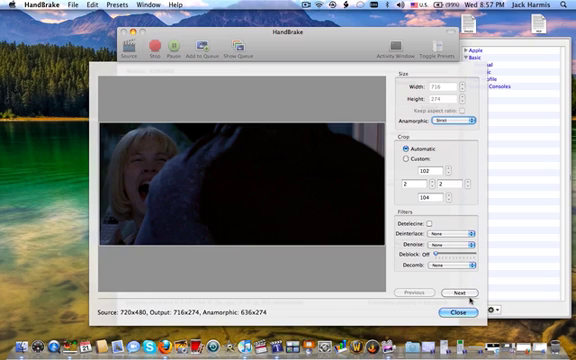
mouse_move(468, 300)
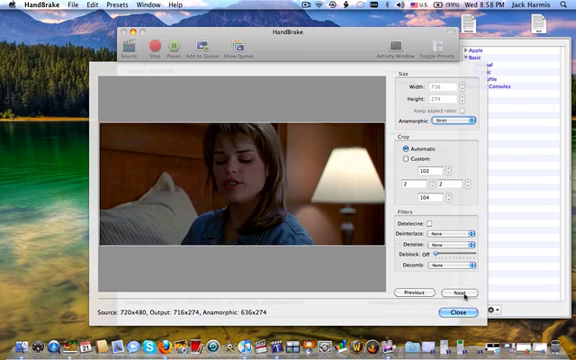
left_click(460, 292)
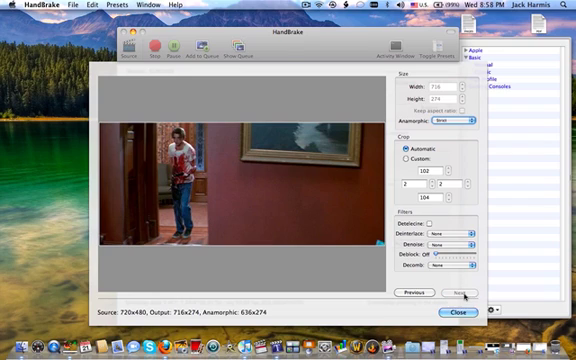
left_click(466, 292)
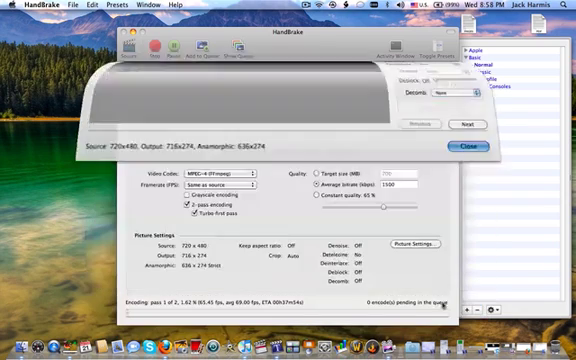
- Stop the running SCREAM encode and confirm the stop
left_click(460, 148)
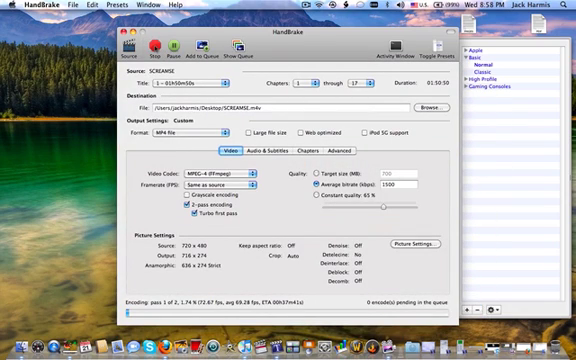
left_click(164, 48)
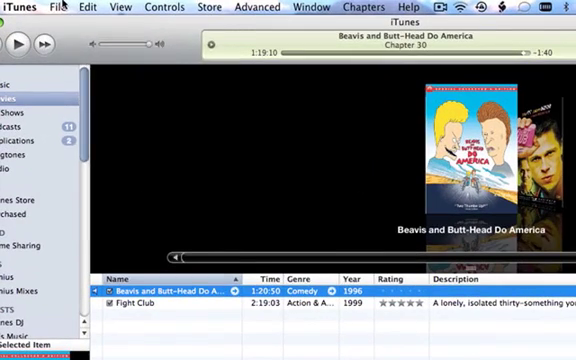
- Show Get Info for Beavis and Butt-Head Do America and choose its Media Kind under Options
left_click(60, 8)
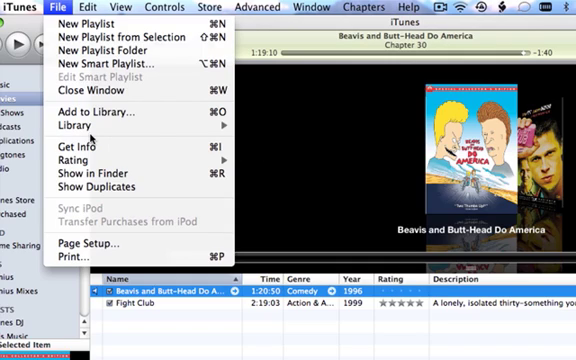
left_click(66, 8)
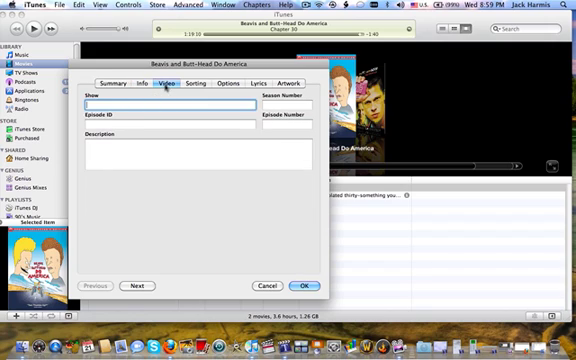
left_click(216, 84)
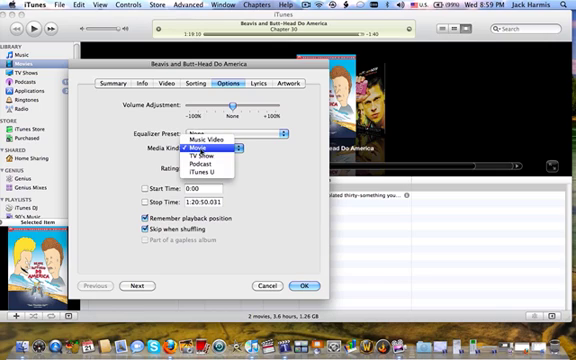
left_click(224, 152)
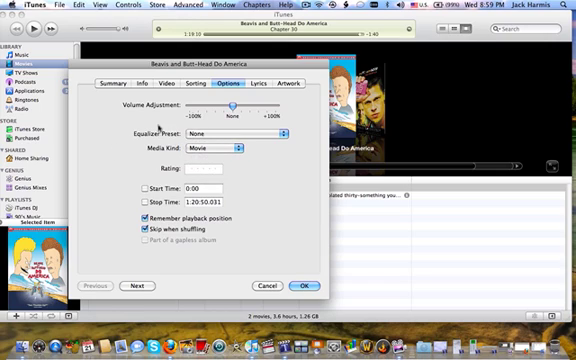